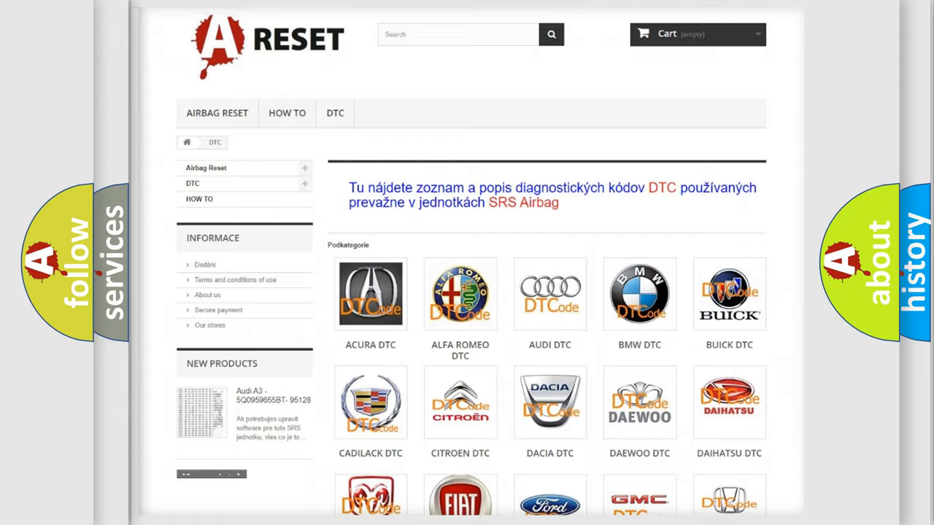
{"action": "scroll", "scroll_direction": "down", "scroll_amount": 3}
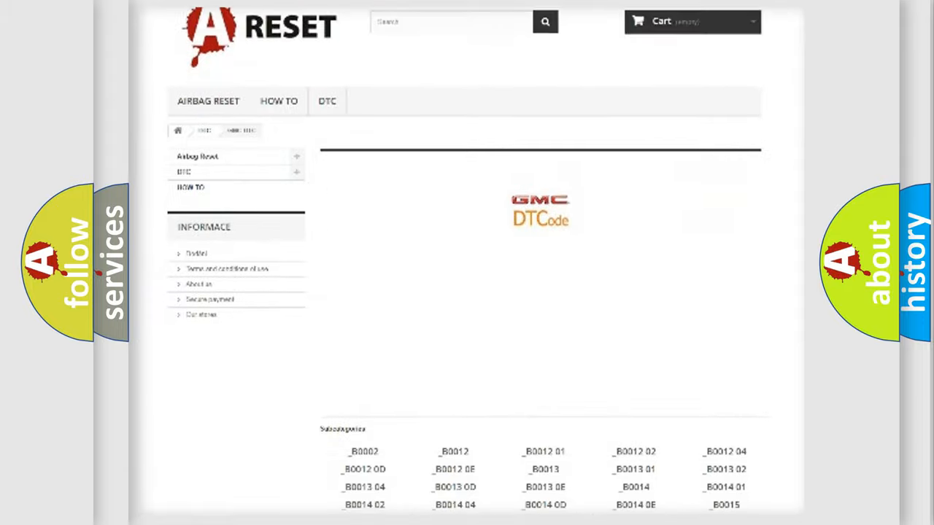
{"action": "scroll", "scroll_direction": "up", "scroll_amount": 3}
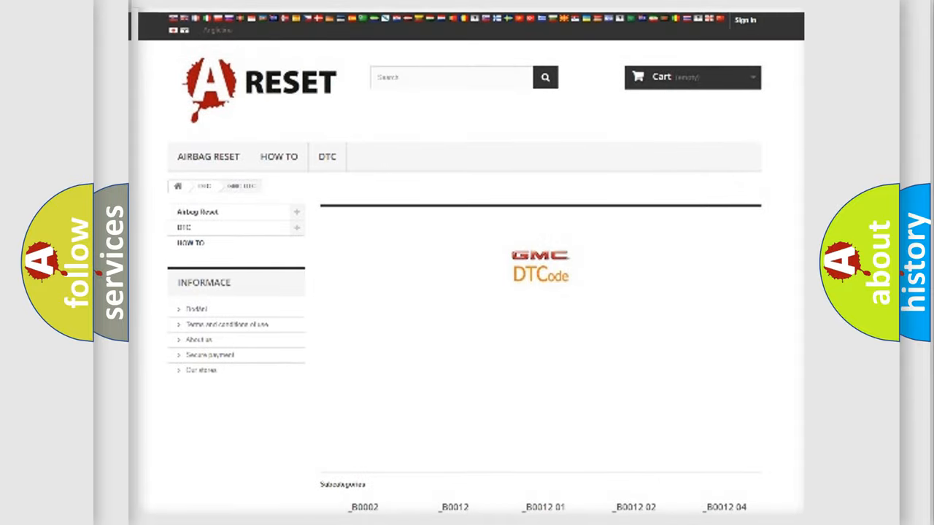